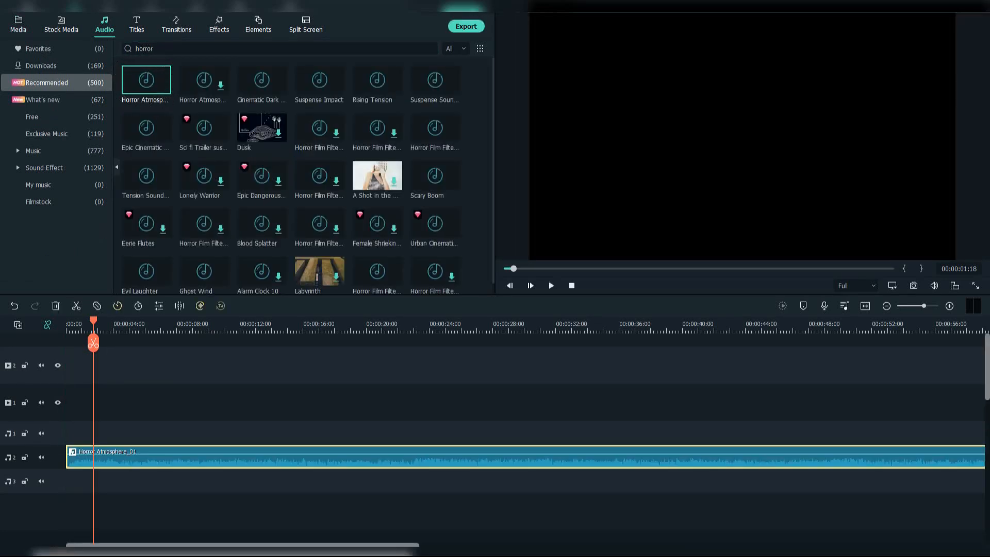
Switch from the Audio library to Project Media to show the forest clips, overlays and sounds.
click(13, 25)
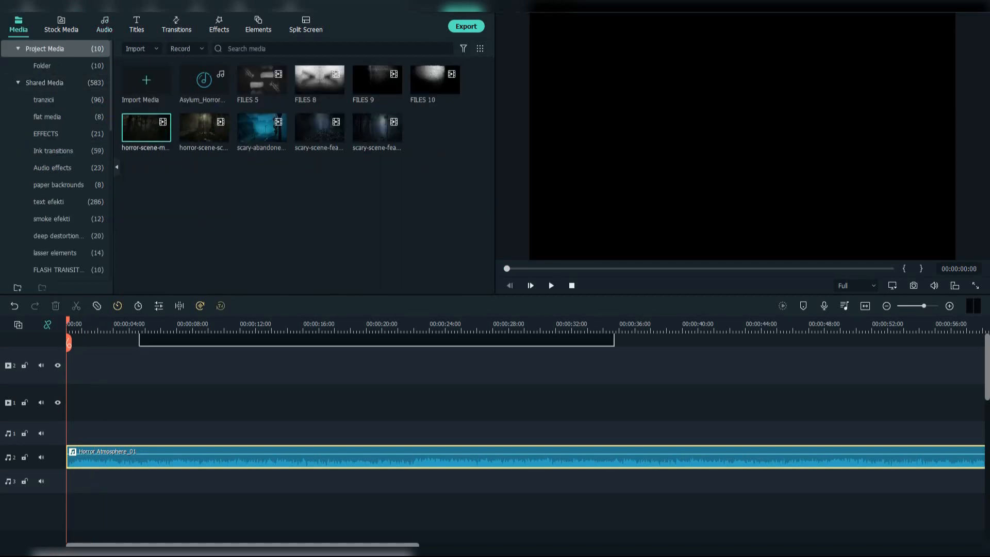
Place the dark forest clip at the timeline start and Asylum Horror Reveal on audio track 3.
drag(145, 130, 303, 402)
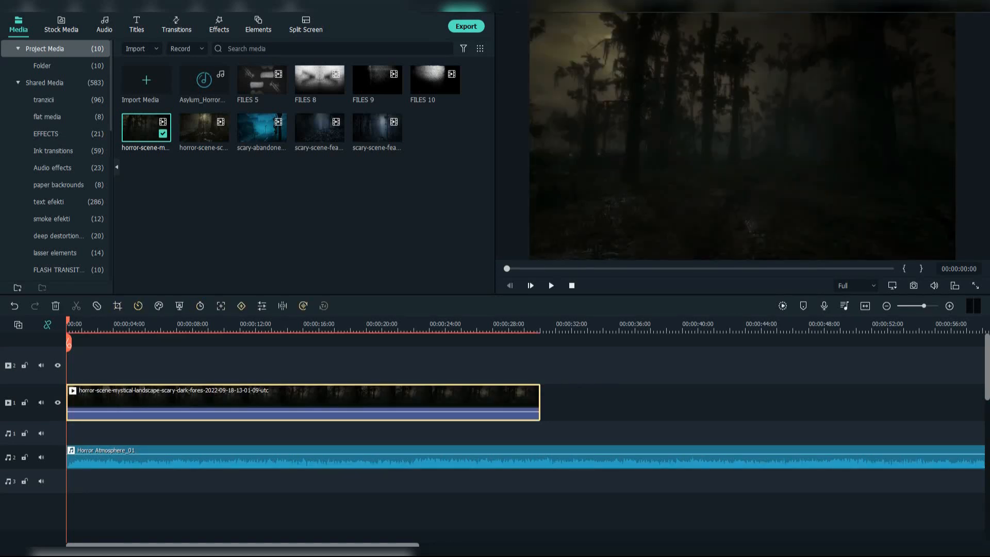
click(949, 305)
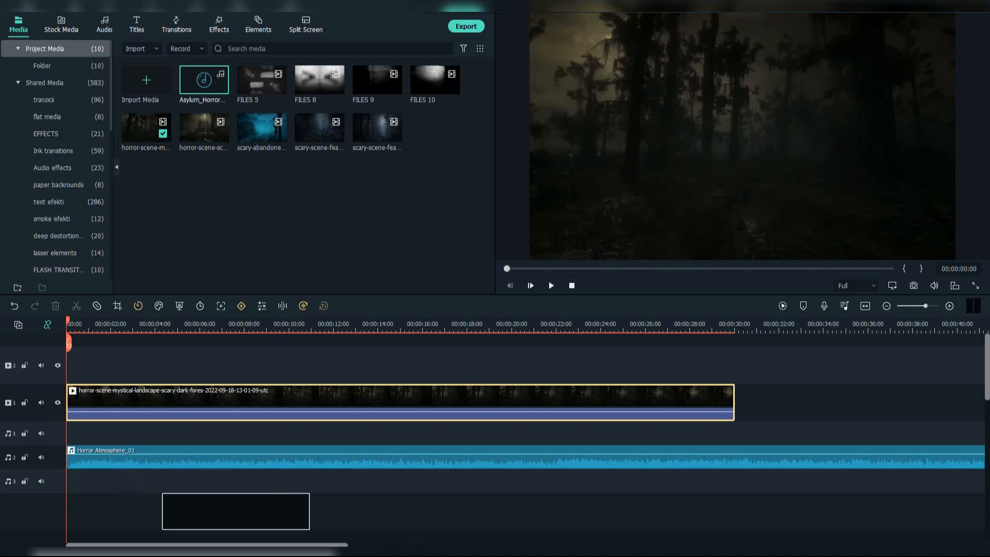
drag(203, 79, 238, 480)
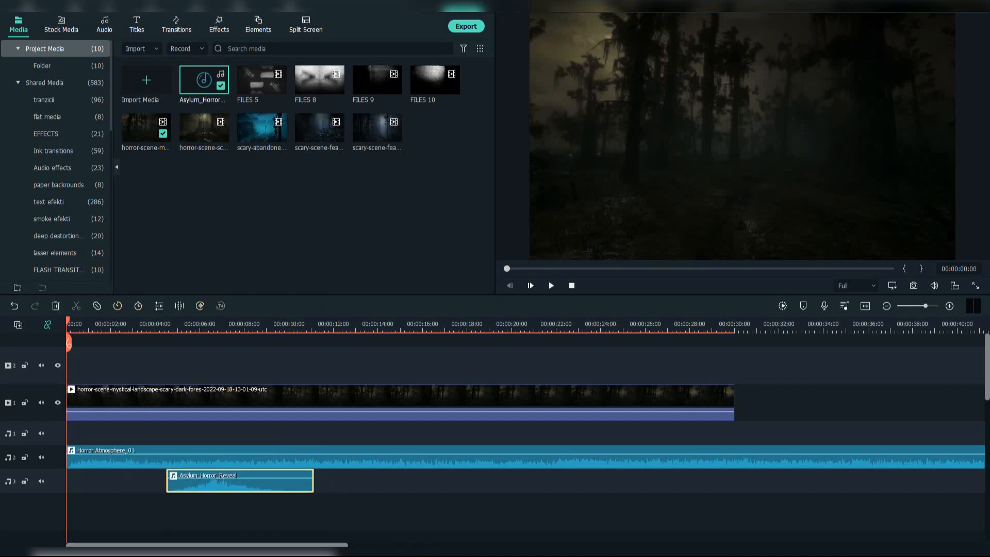
Play back the preview to check the placed clips.
click(551, 286)
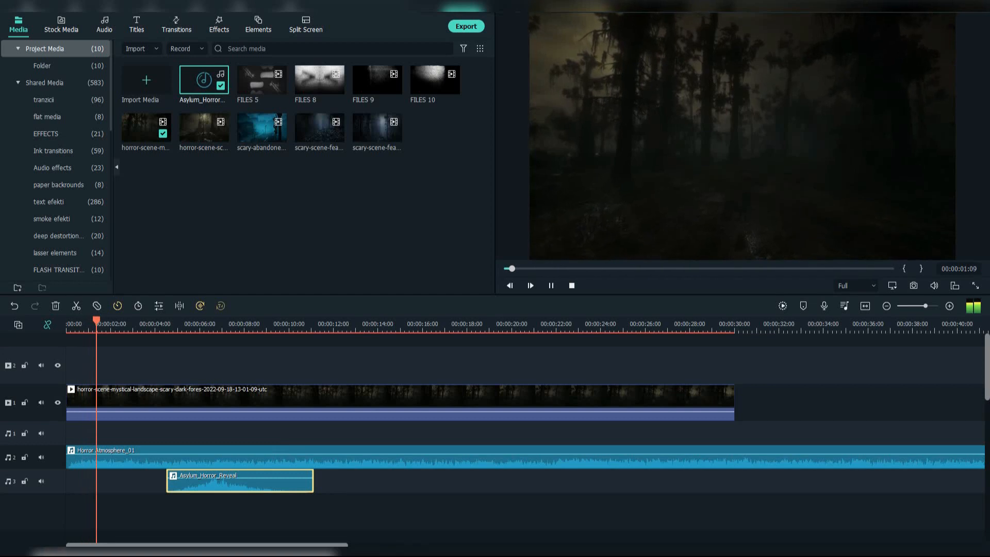
click(530, 285)
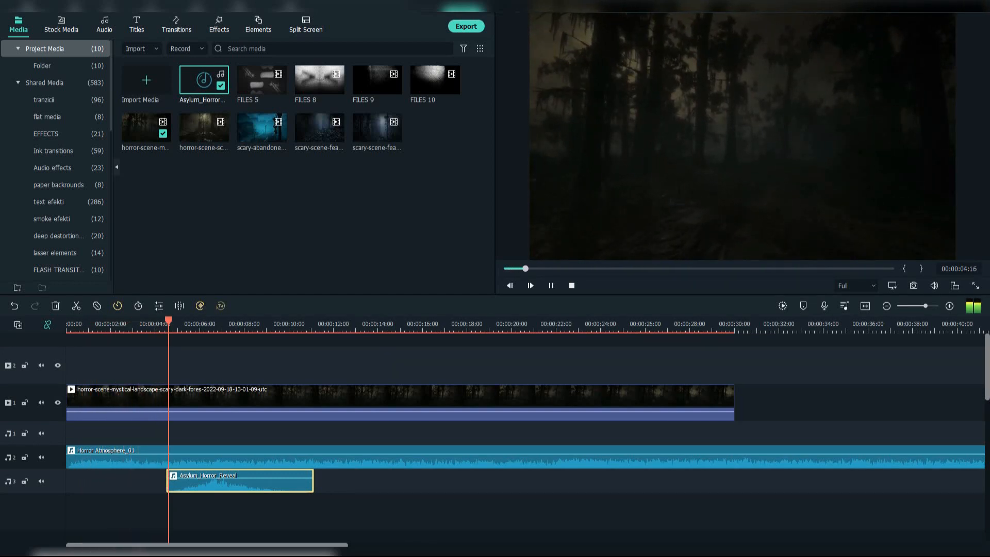
click(550, 286)
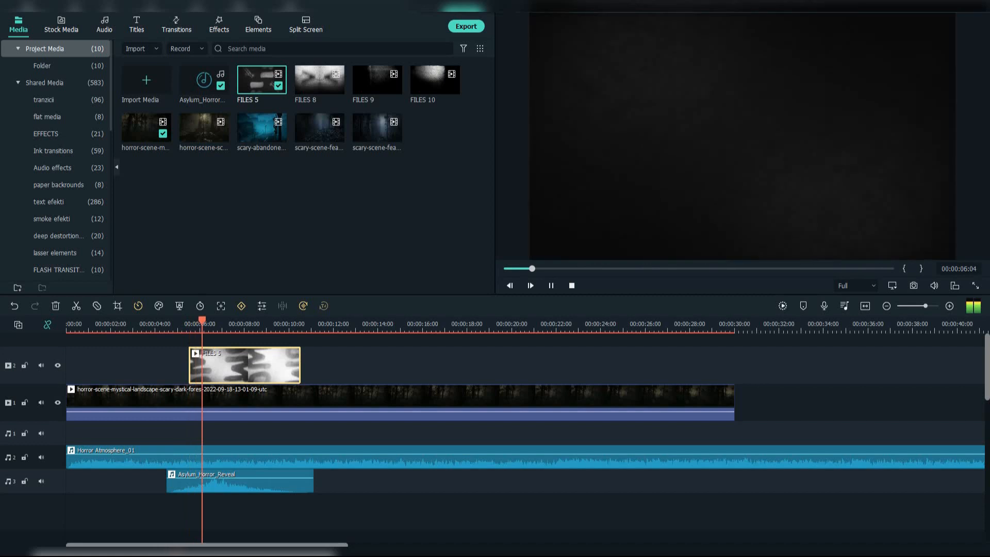
Set the FILES 5 overlay's blending mode to Screen, confirm, and preview the result.
click(530, 285)
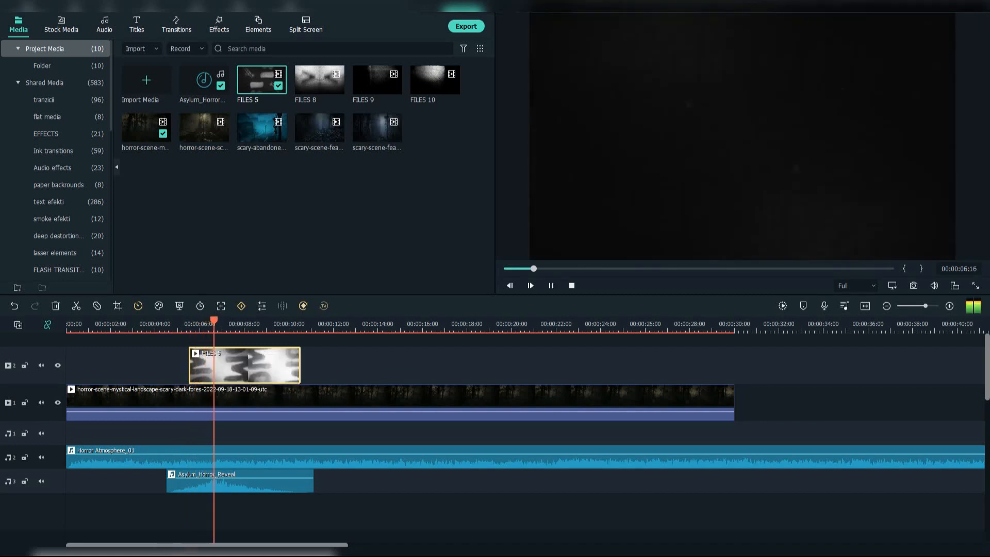
click(551, 285)
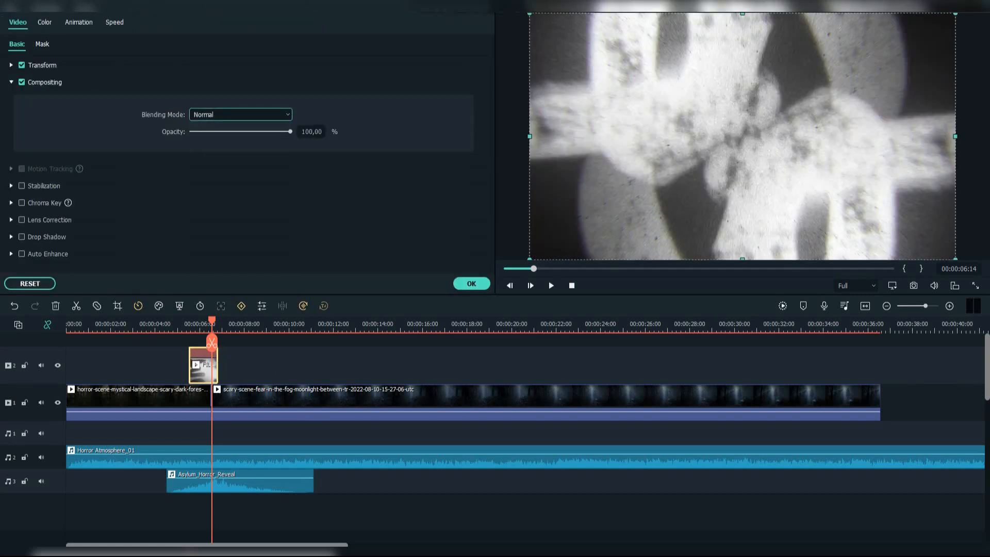
click(240, 114)
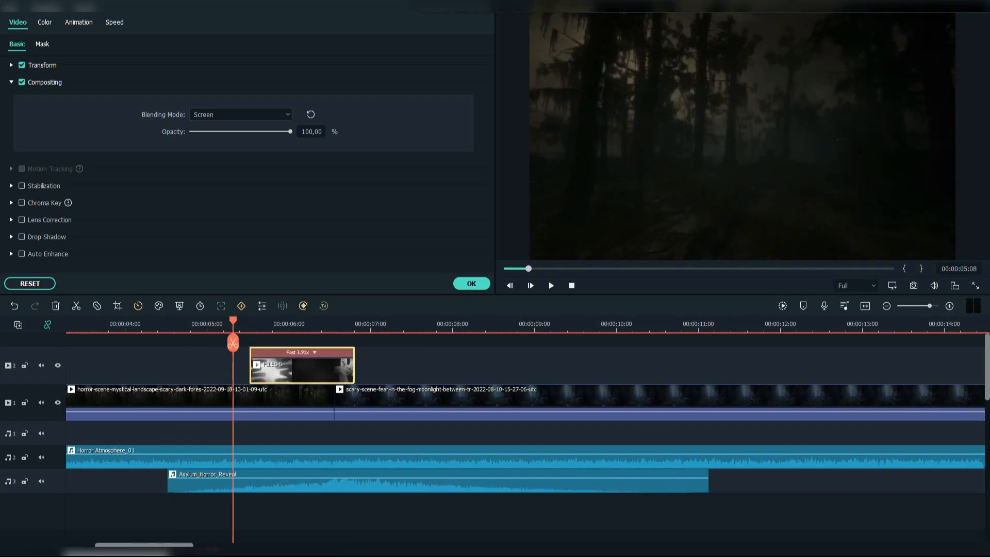
click(471, 283)
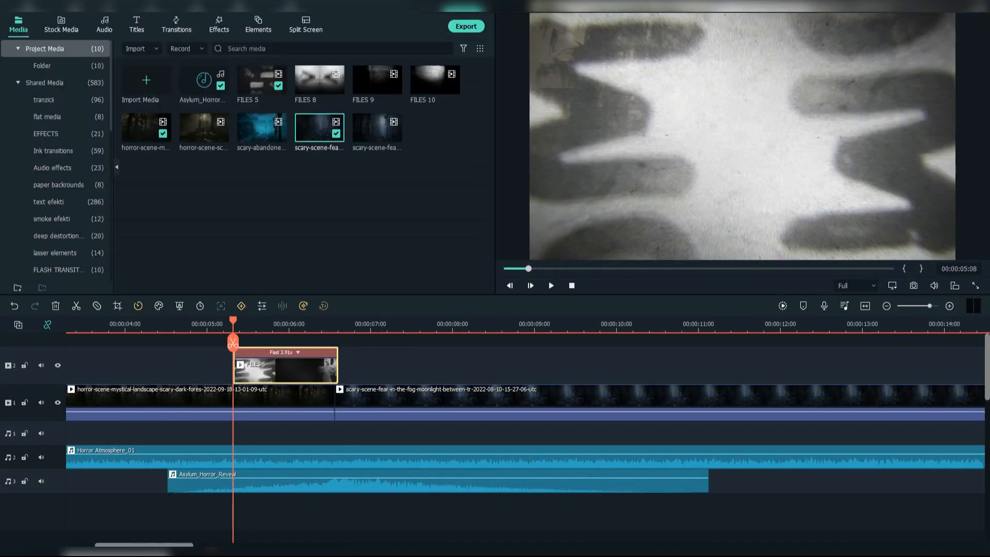
click(550, 285)
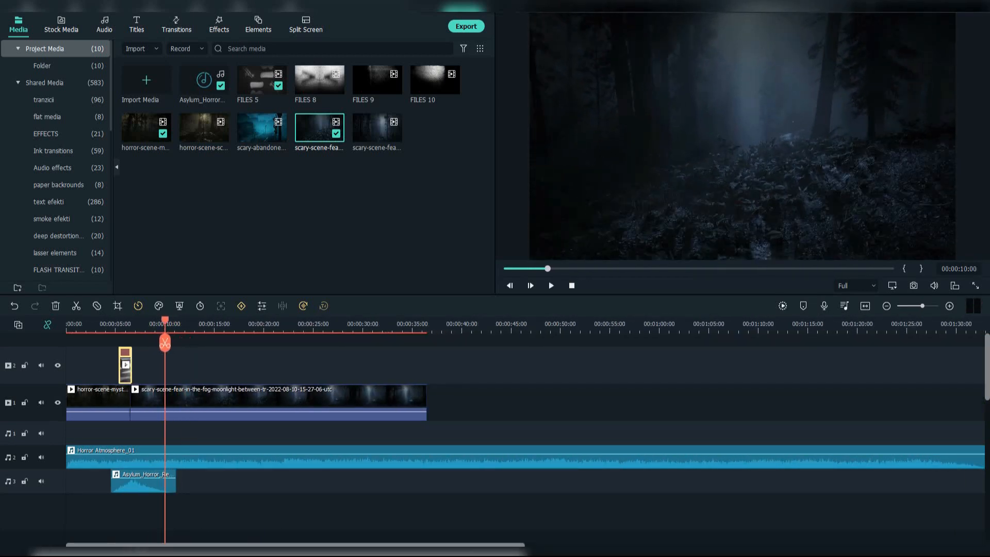
Add the abandoned city clip and give the FILES 9 overlay Screen blending.
click(203, 82)
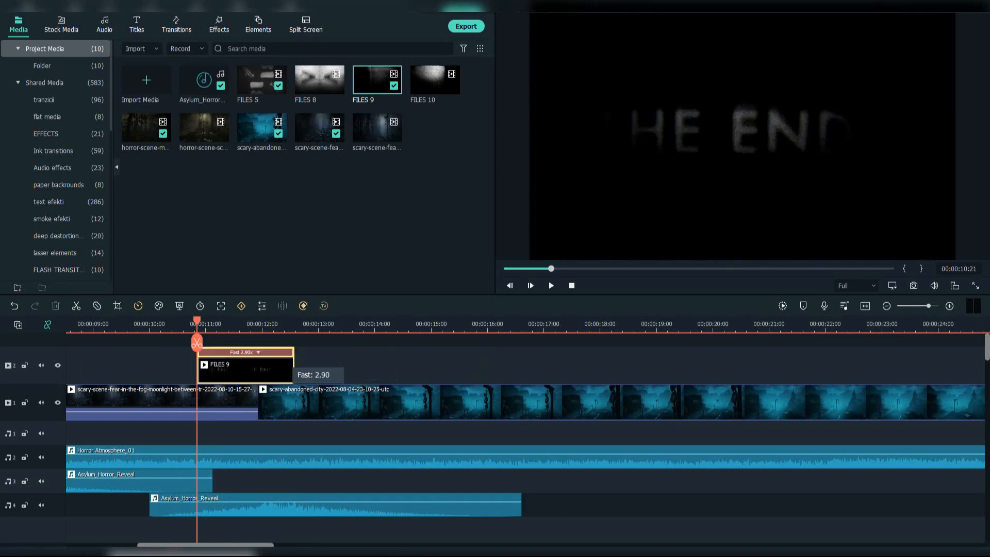
double_click(244, 364)
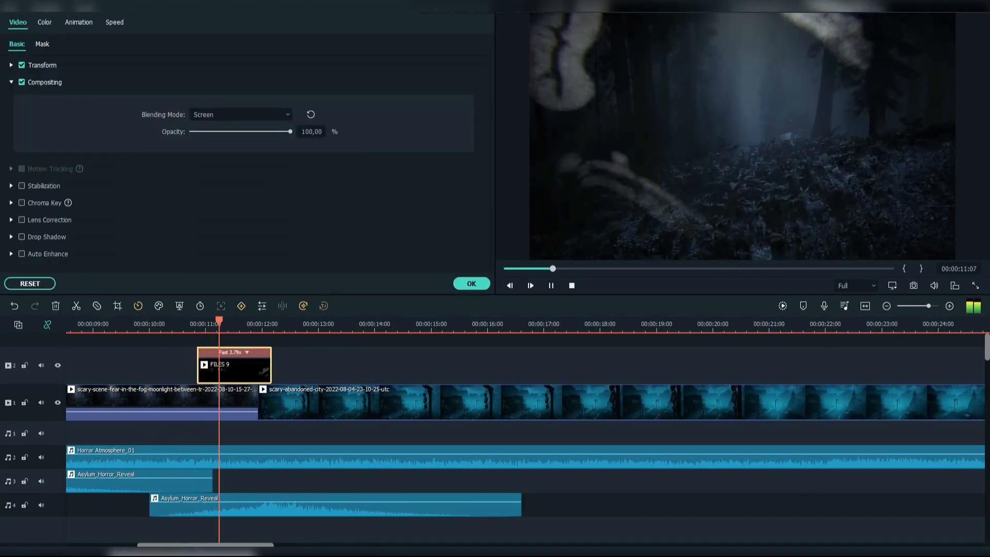
click(471, 283)
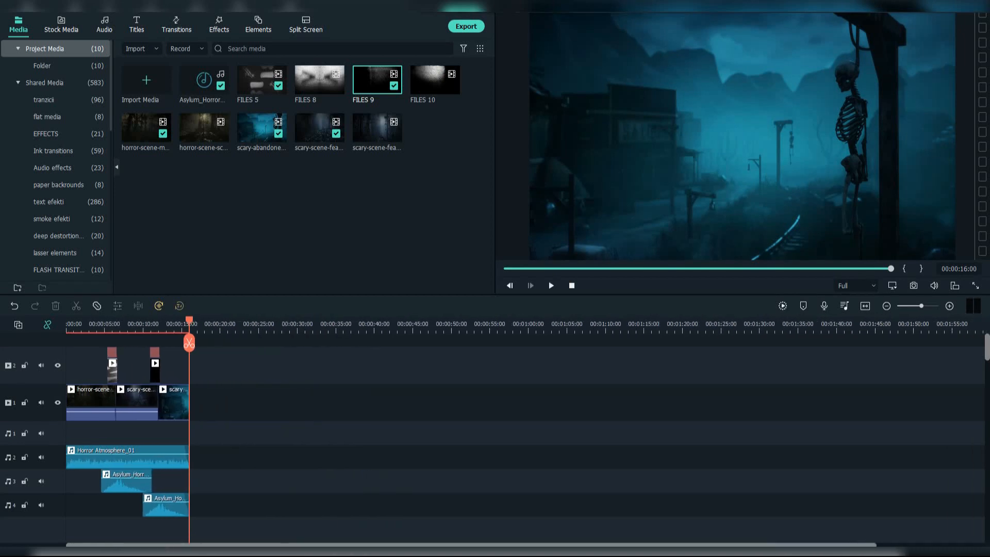
Search the effects library for 'hor' and pick a Horror Film Filter preset.
click(219, 25)
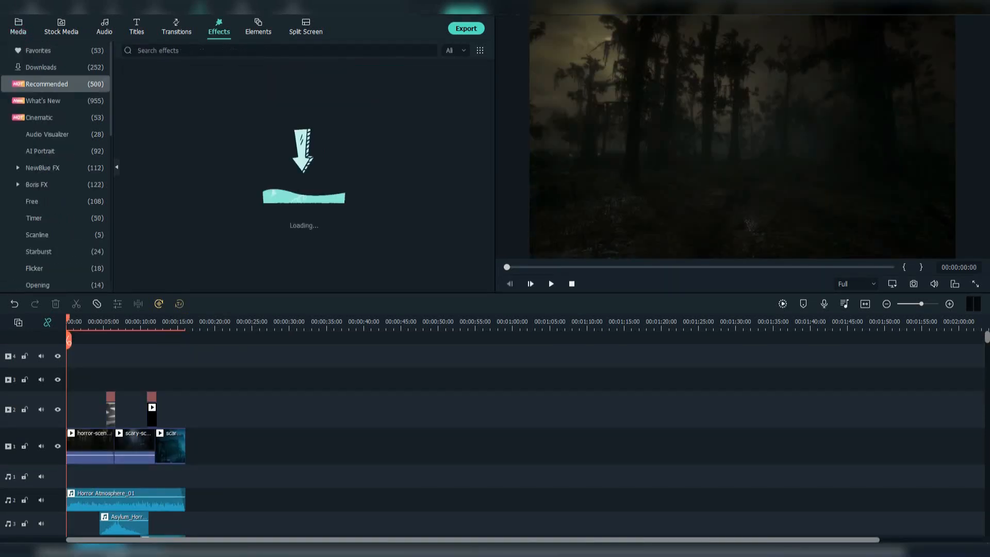
text(horror)
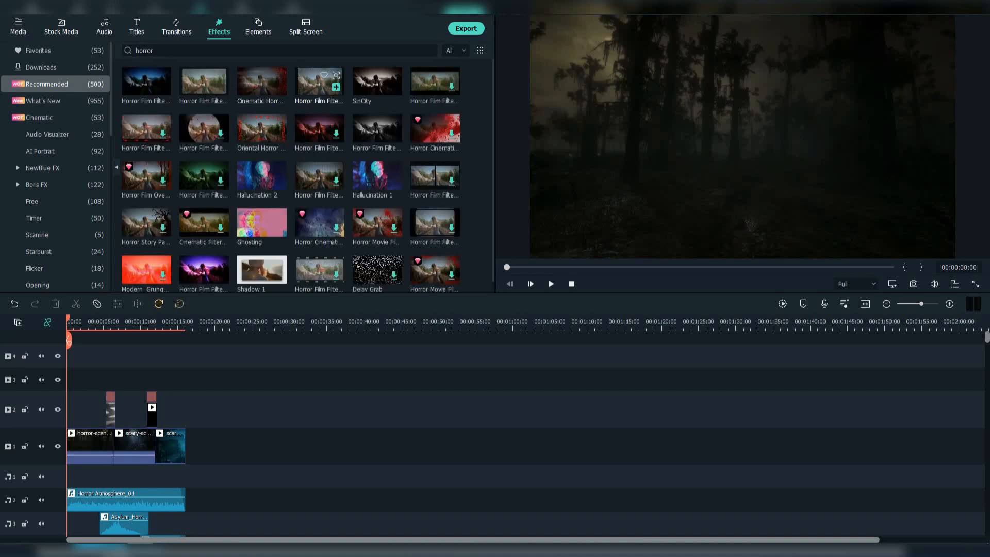
click(203, 82)
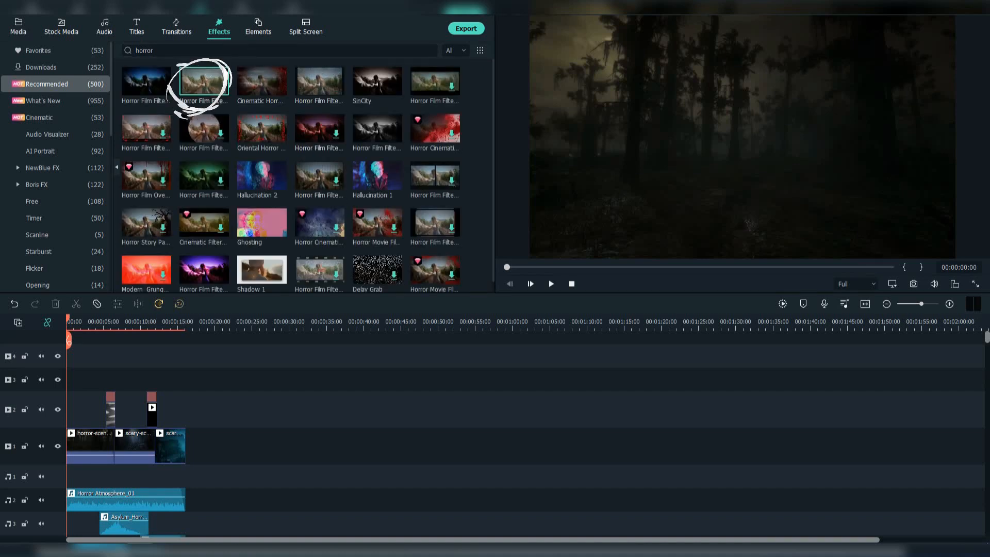